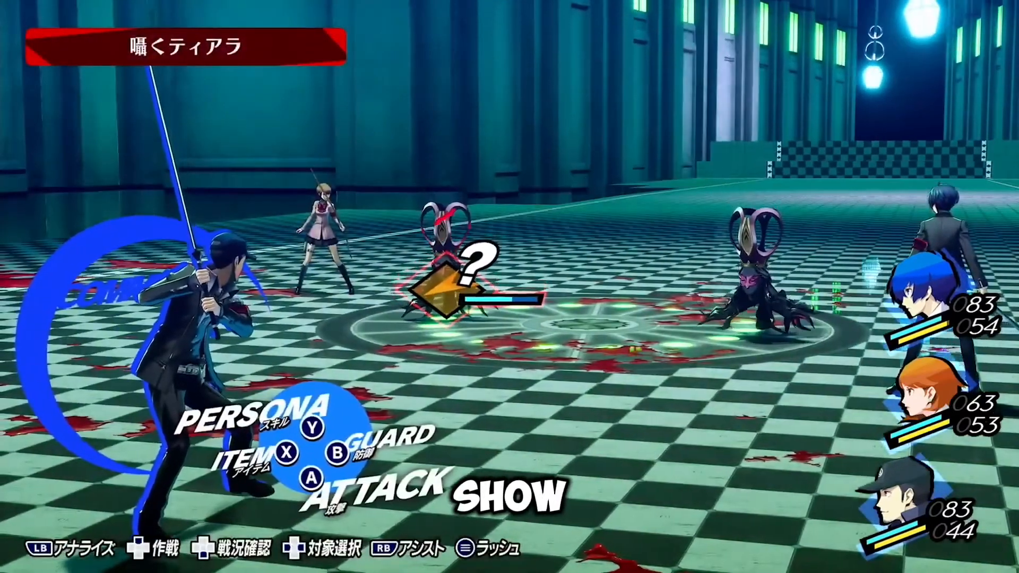
# Search Google for store.steam and go to the Steam install page
pyautogui.press('y')
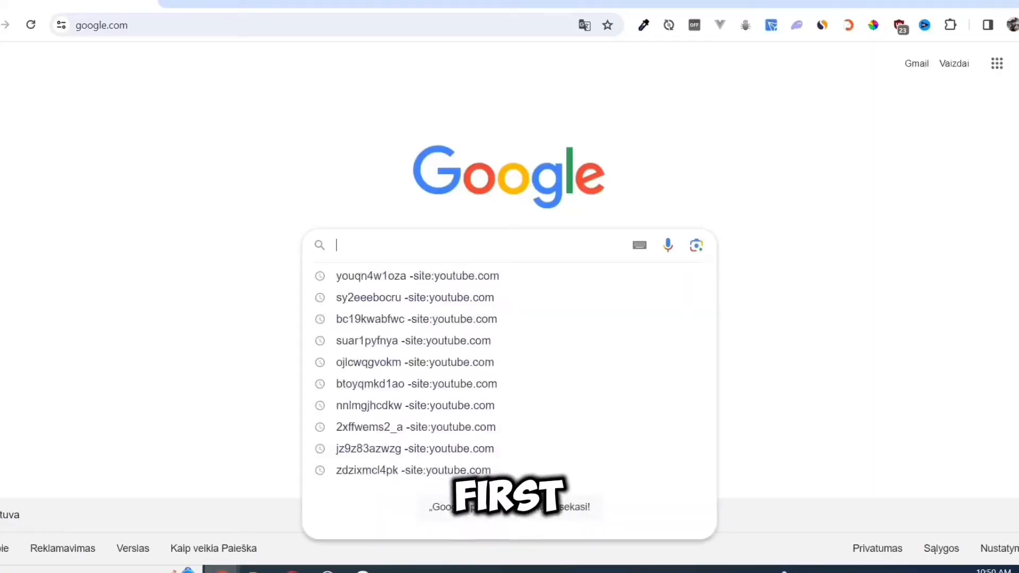
pyautogui.write('store.stea')
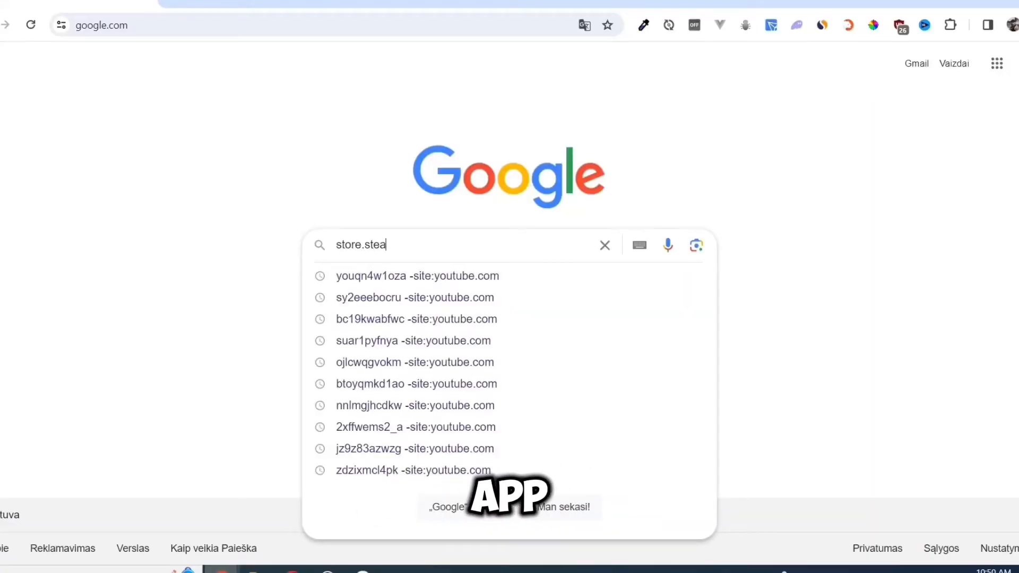
pyautogui.write('m')
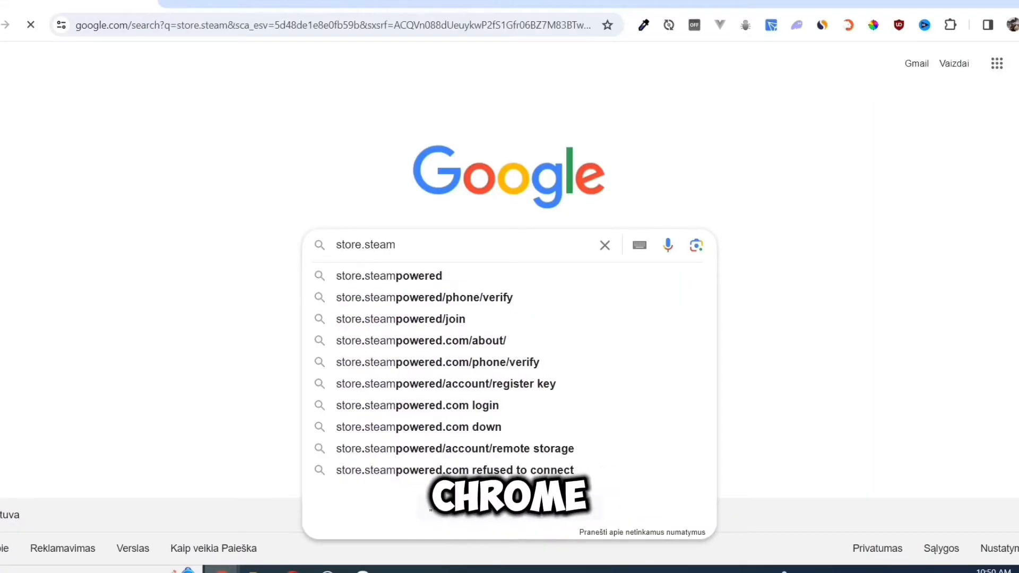
pyautogui.press('Return')
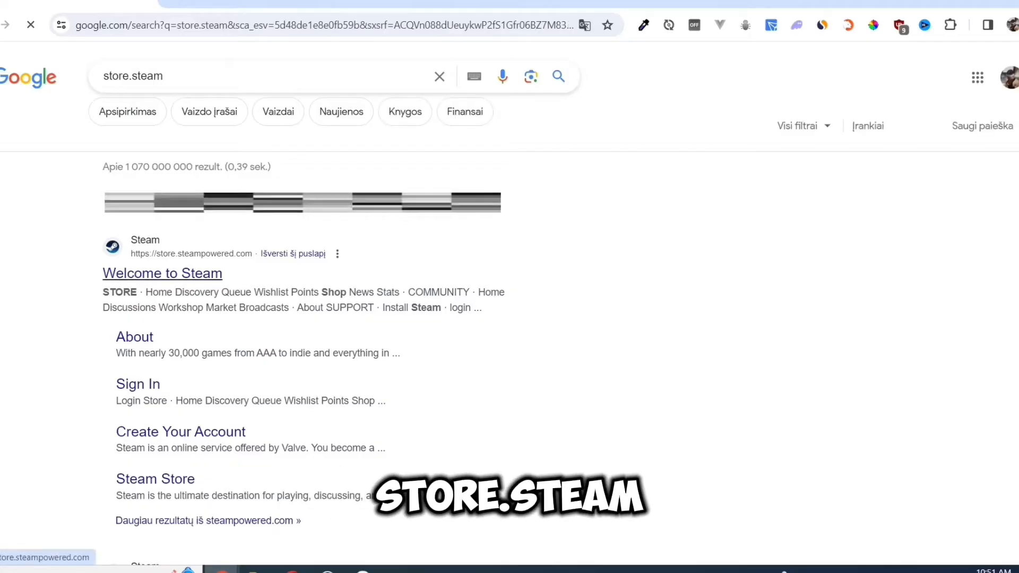
pyautogui.click(162, 272)
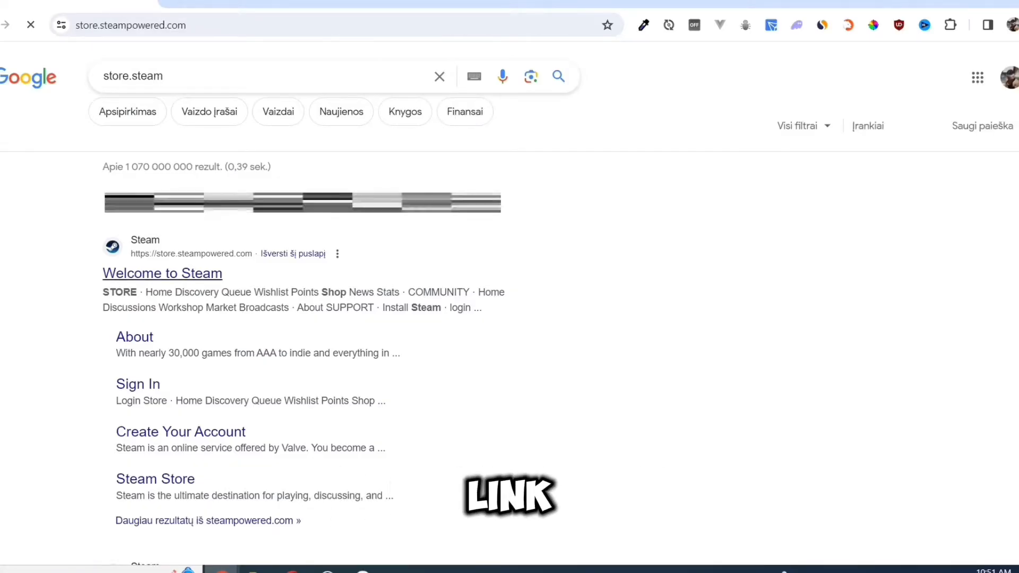
pyautogui.click(161, 273)
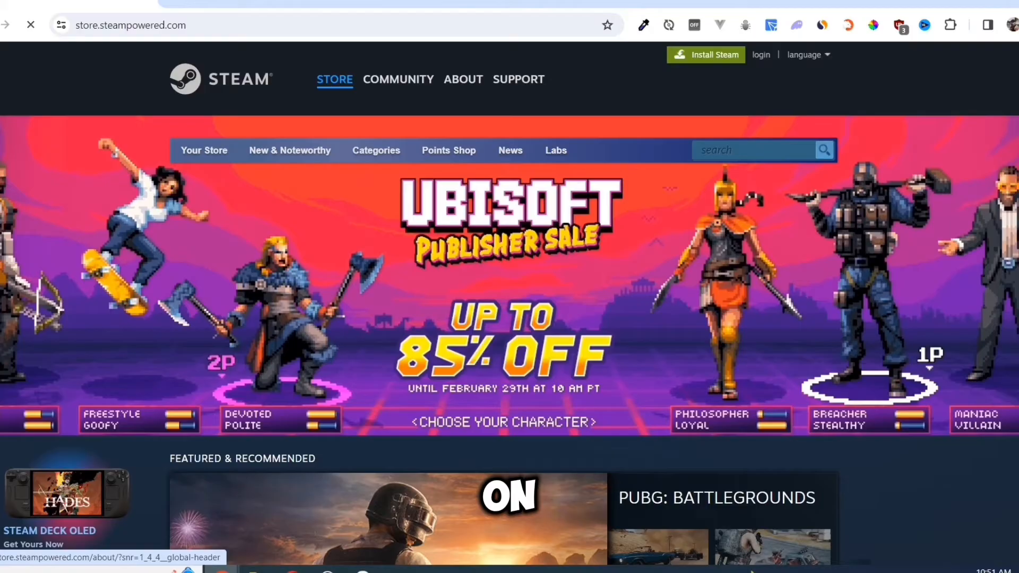
# Download the Steam installer and run SteamSetup from the Downloads folder
pyautogui.click(463, 79)
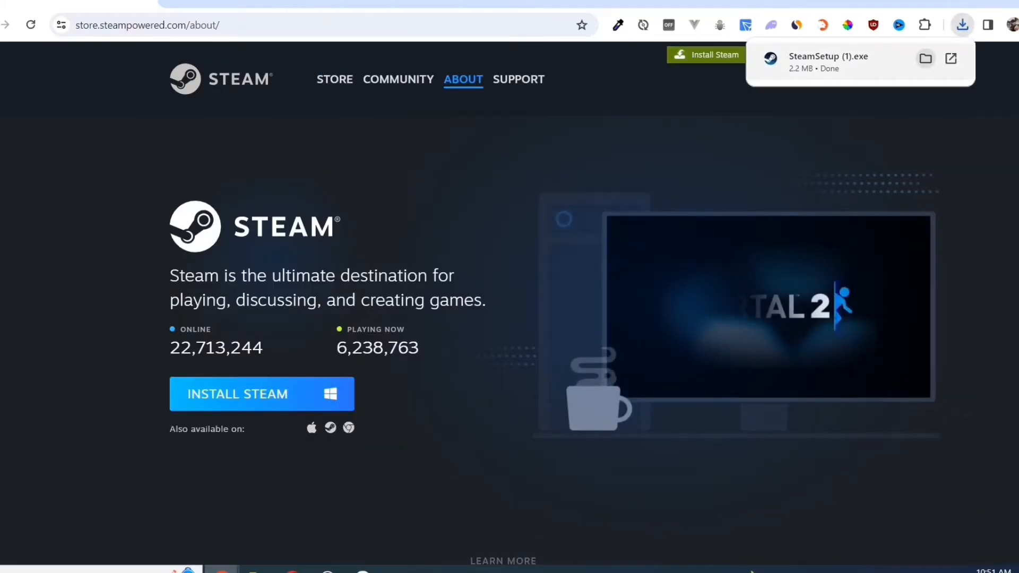
pyautogui.click(925, 59)
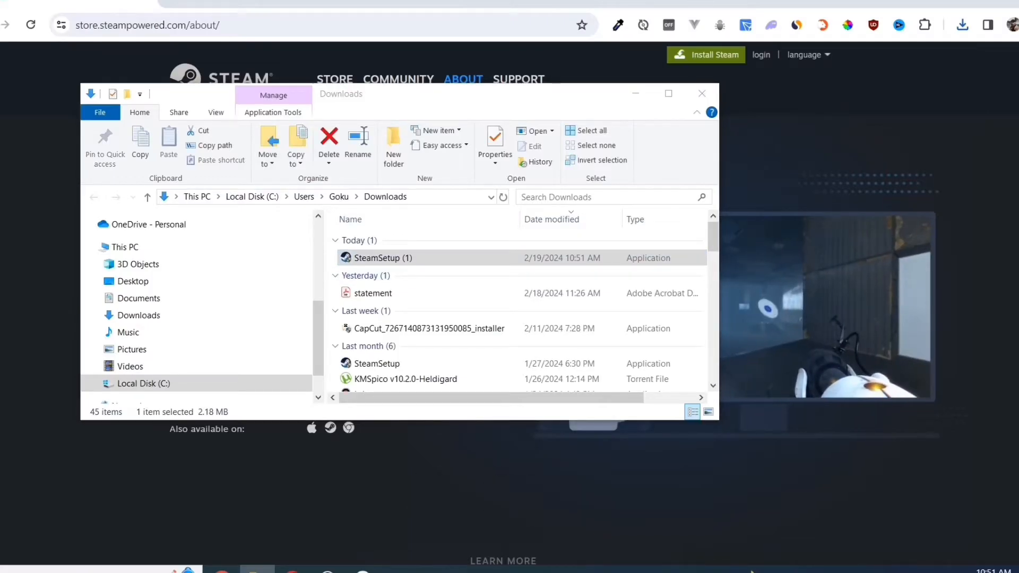
pyautogui.click(383, 257)
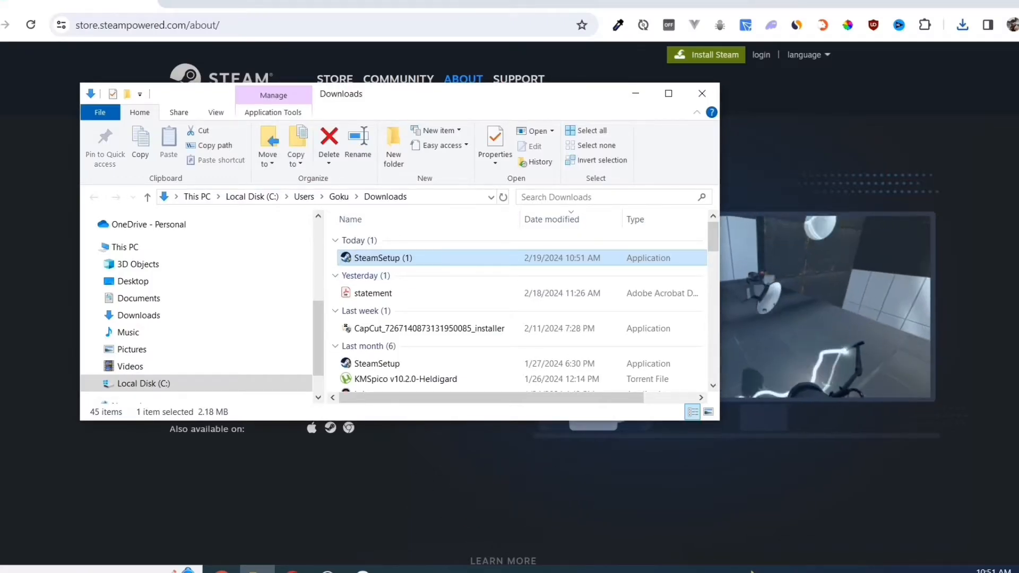
pyautogui.doubleClick(383, 258)
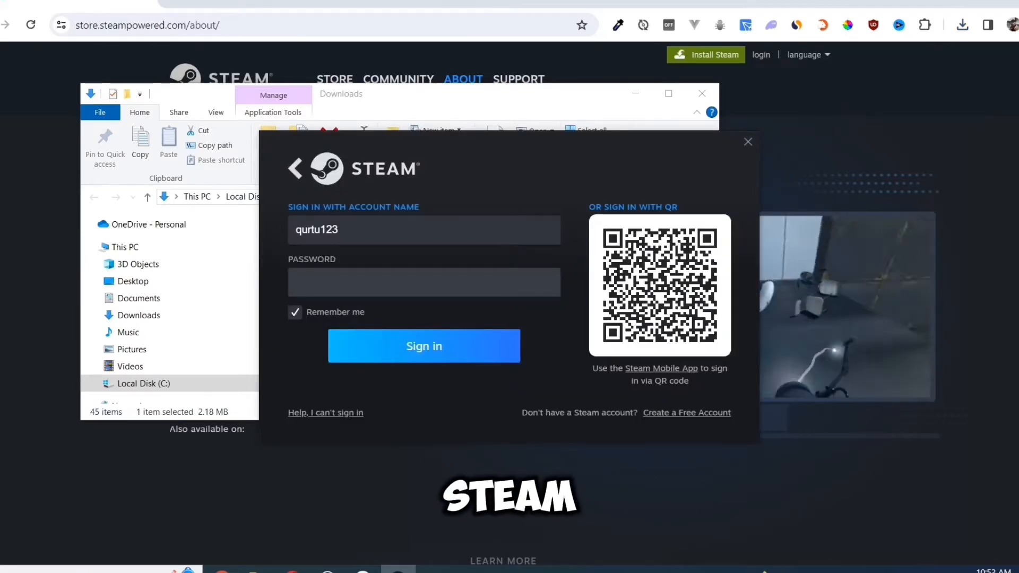
# Search the Steam store for 'Persona 3 Reload' and pick the base game suggestion
pyautogui.click(423, 346)
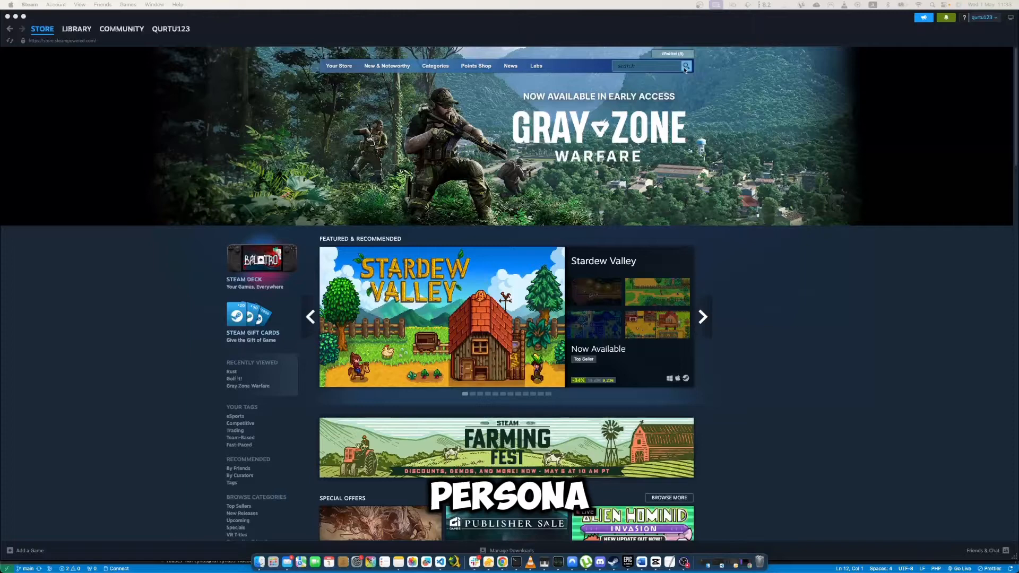
pyautogui.write('Persona 3 Reload')
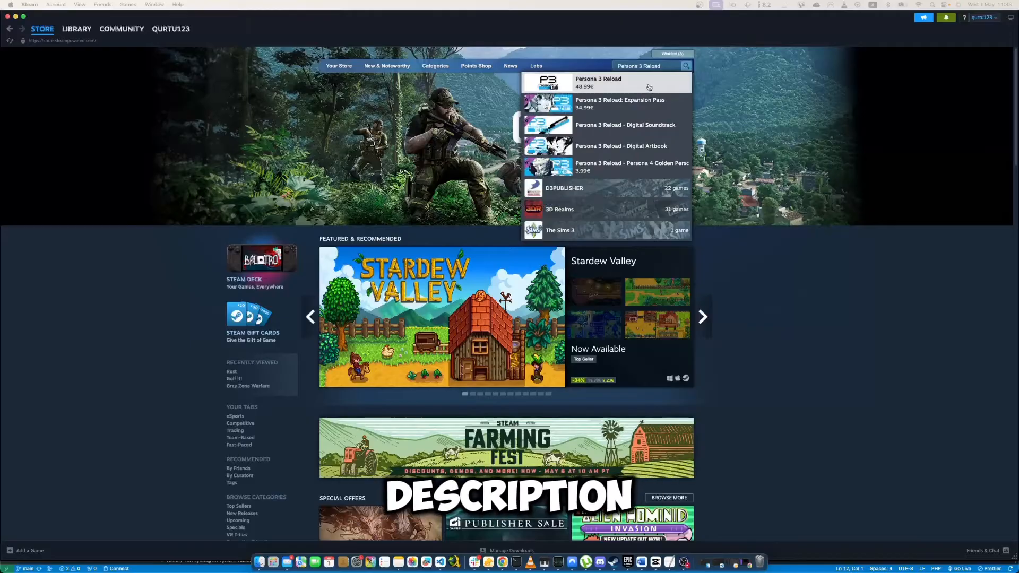
pyautogui.click(702, 316)
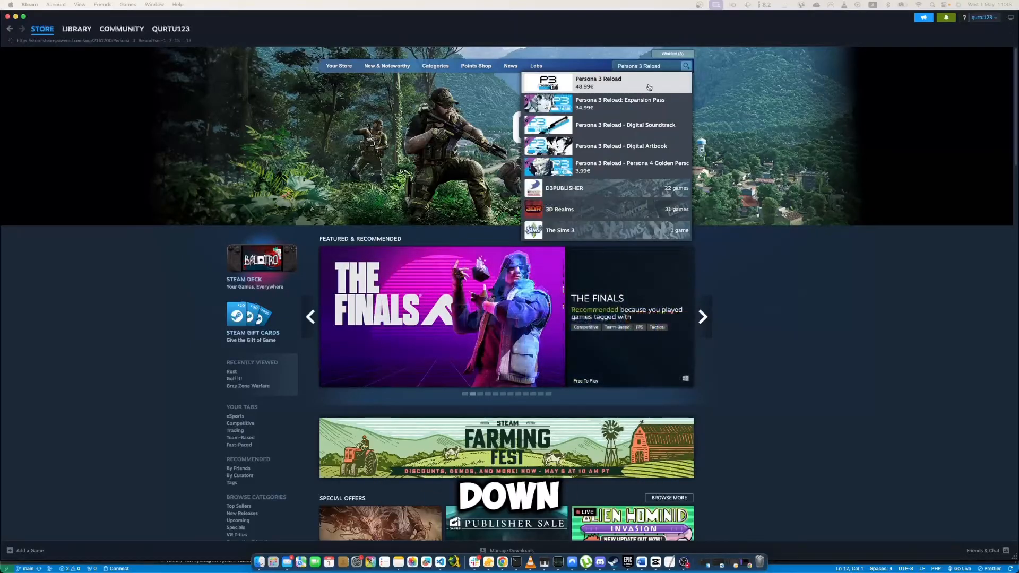
# Add the standard edition of Persona 3 Reload (48.99€) to the cart
pyautogui.click(597, 81)
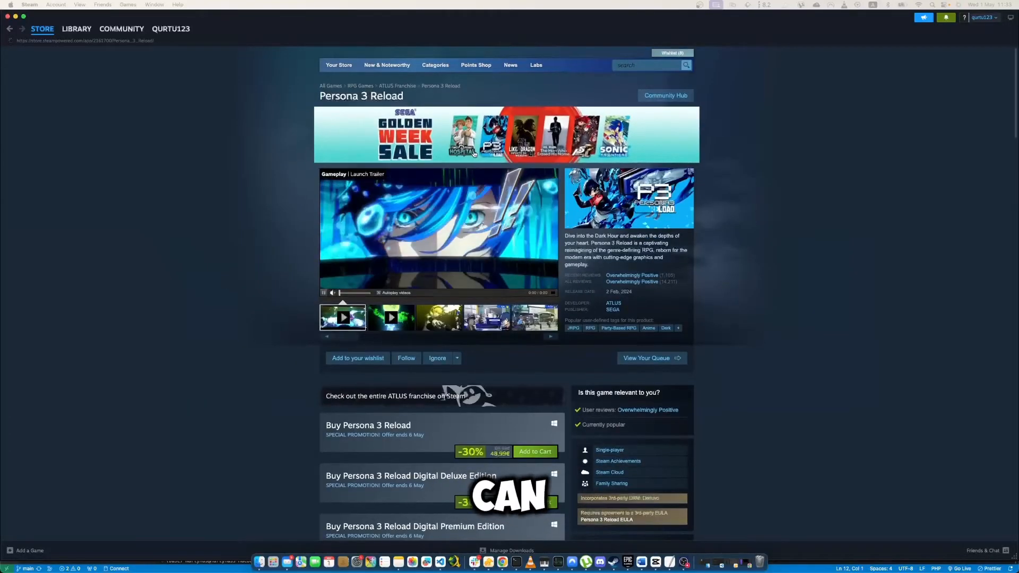
pyautogui.scroll(-3)
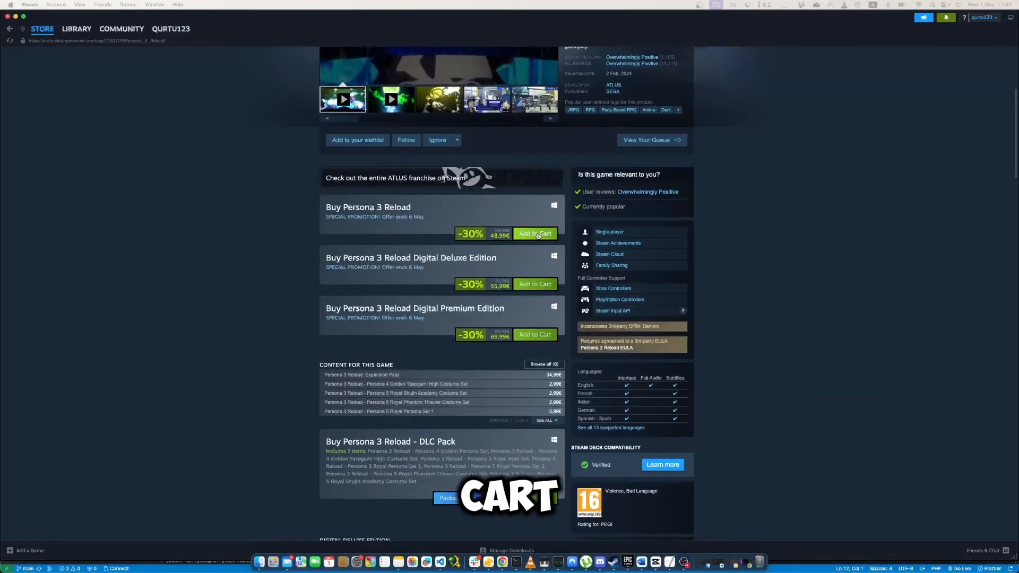
pyautogui.click(535, 234)
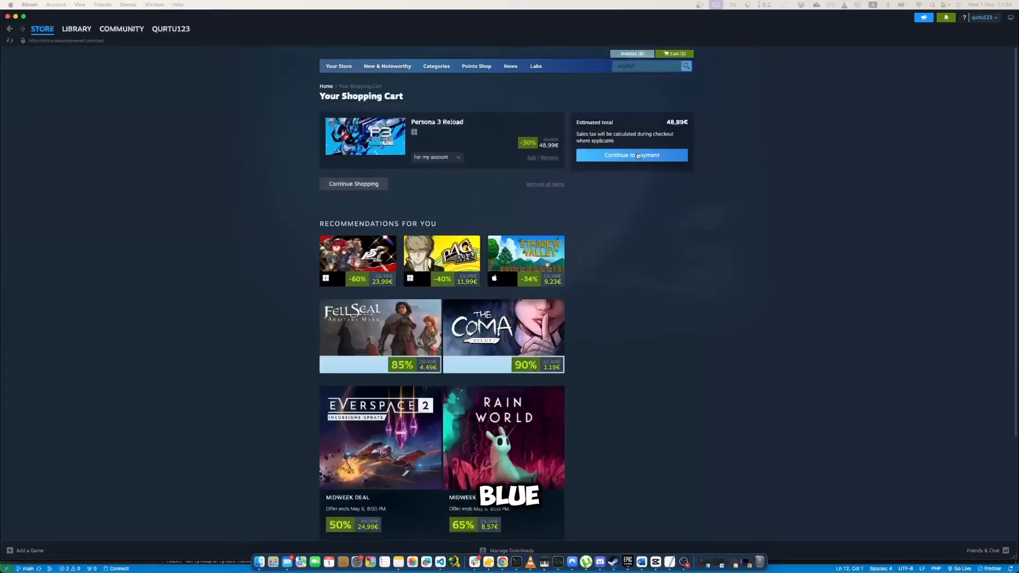
# Continue from the cart to payment and select Visa as the payment method
pyautogui.click(631, 154)
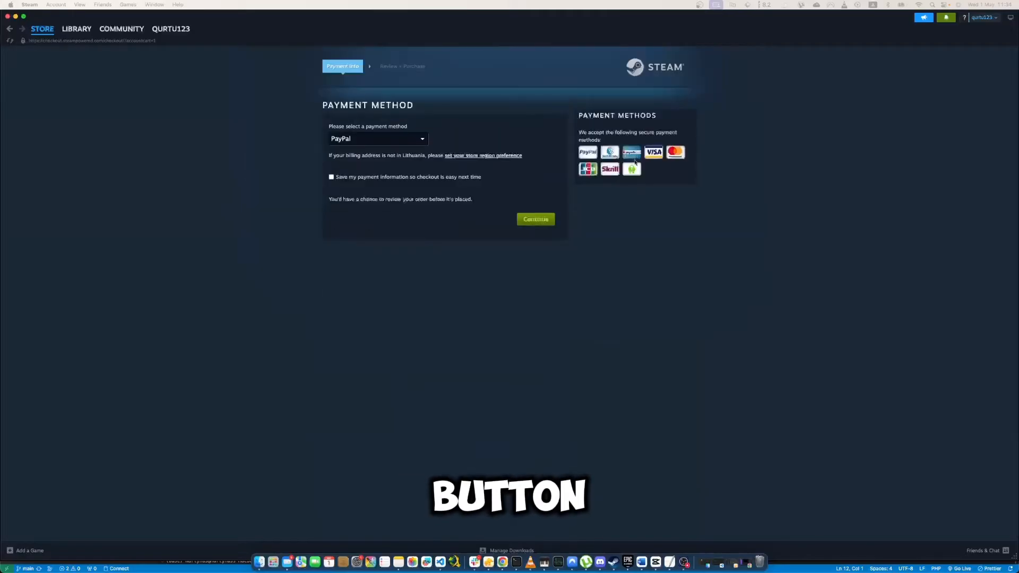
pyautogui.click(377, 138)
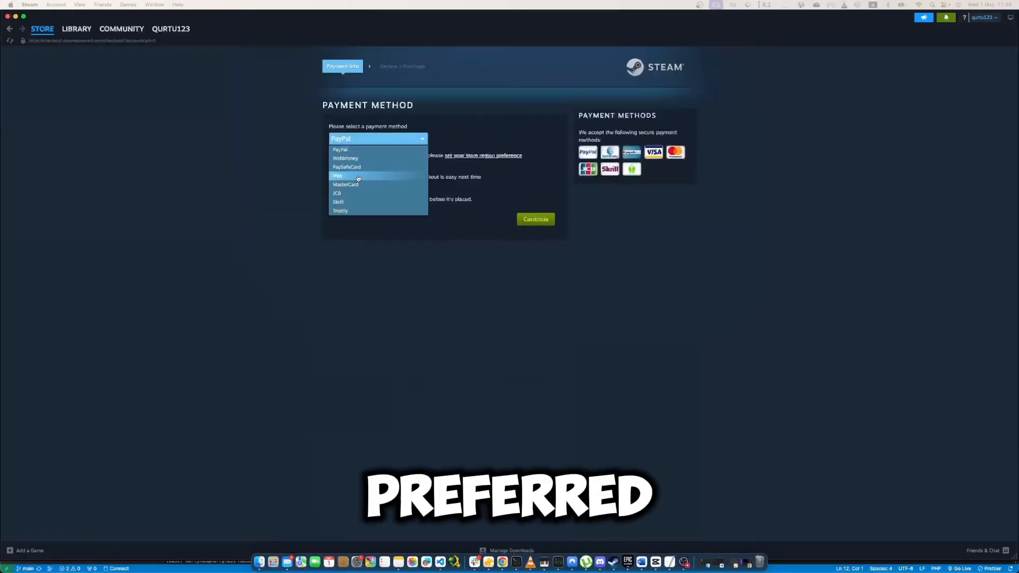
pyautogui.click(338, 176)
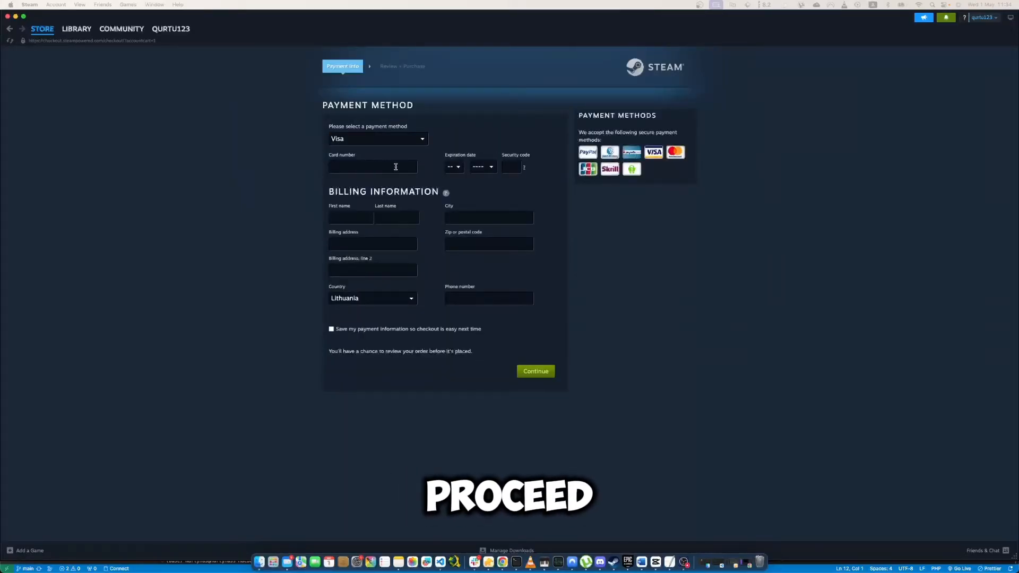
pyautogui.click(453, 167)
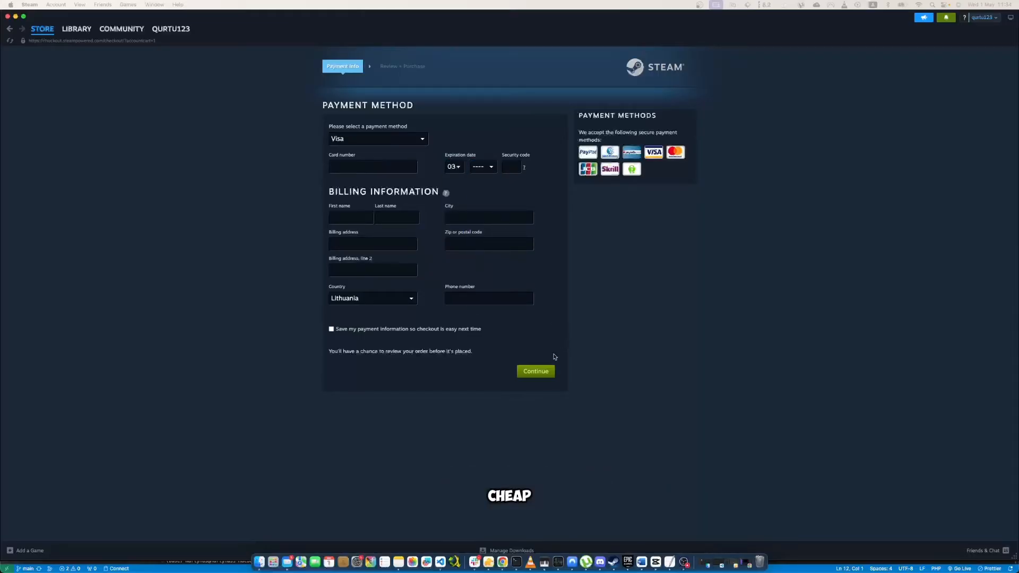
pyautogui.click(535, 370)
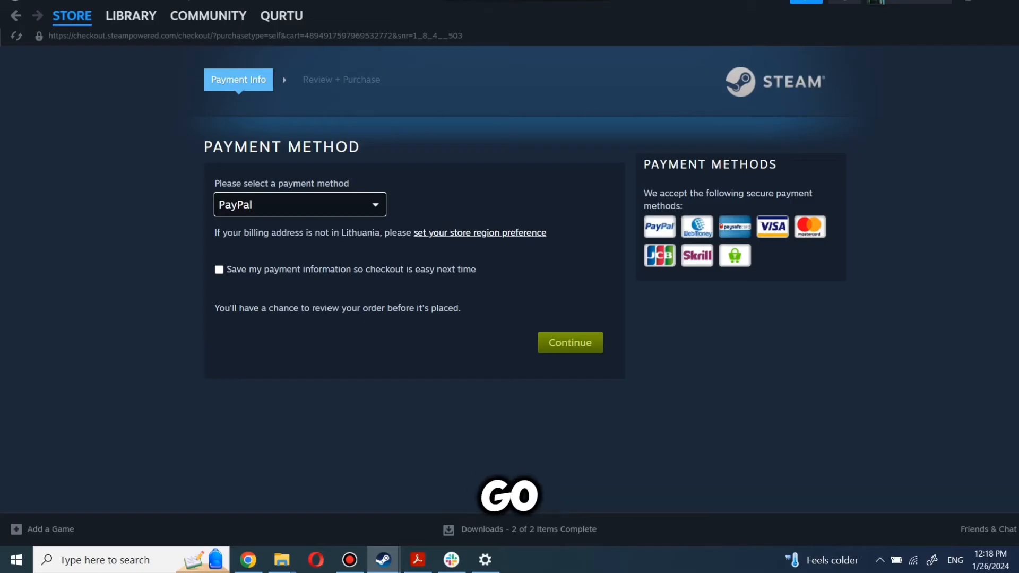
# Browse the library from Counter-Strike 2 to the uninstalled Bloons TD 6
pyautogui.click(131, 15)
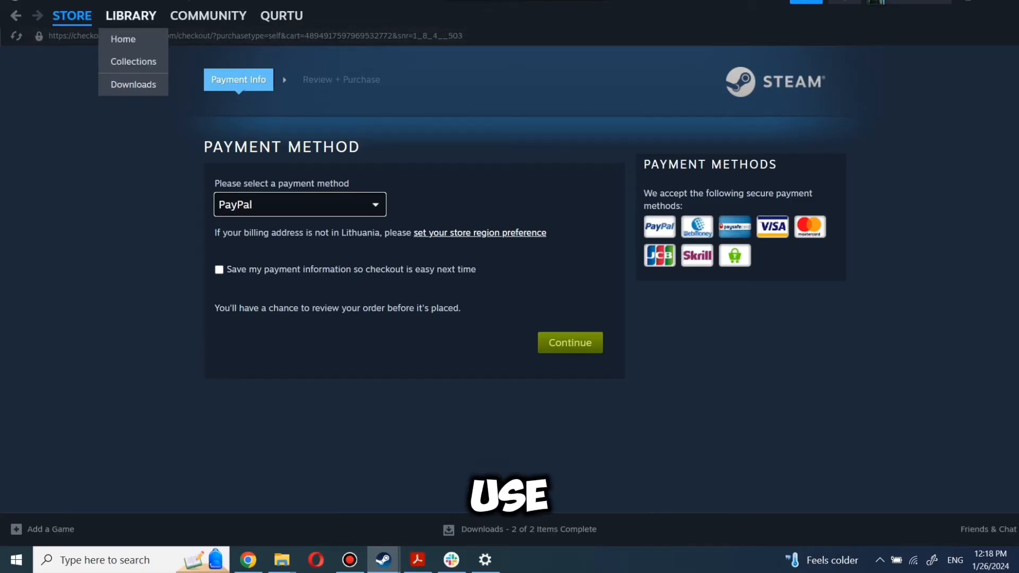
pyautogui.click(130, 16)
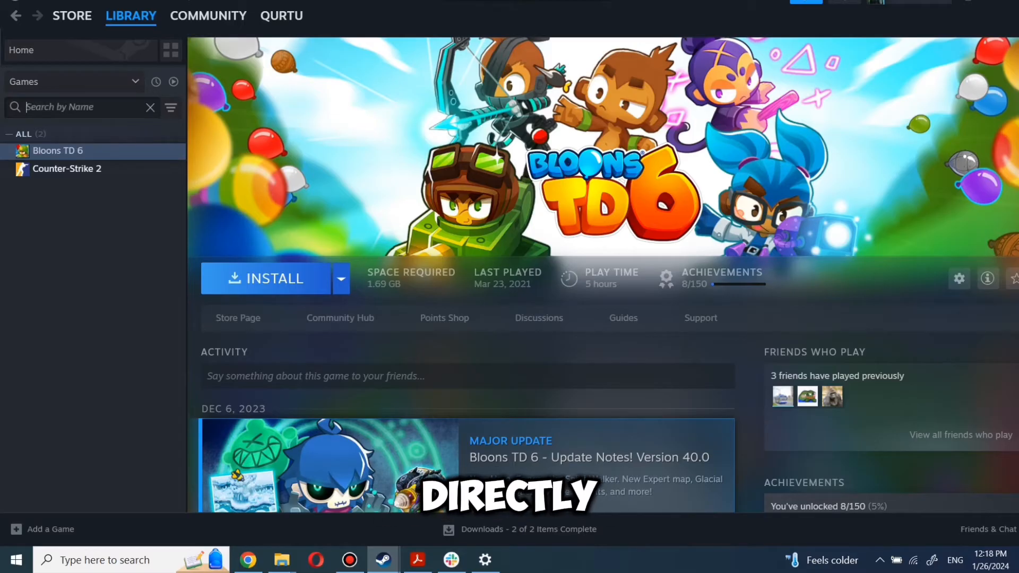
pyautogui.write('game name')
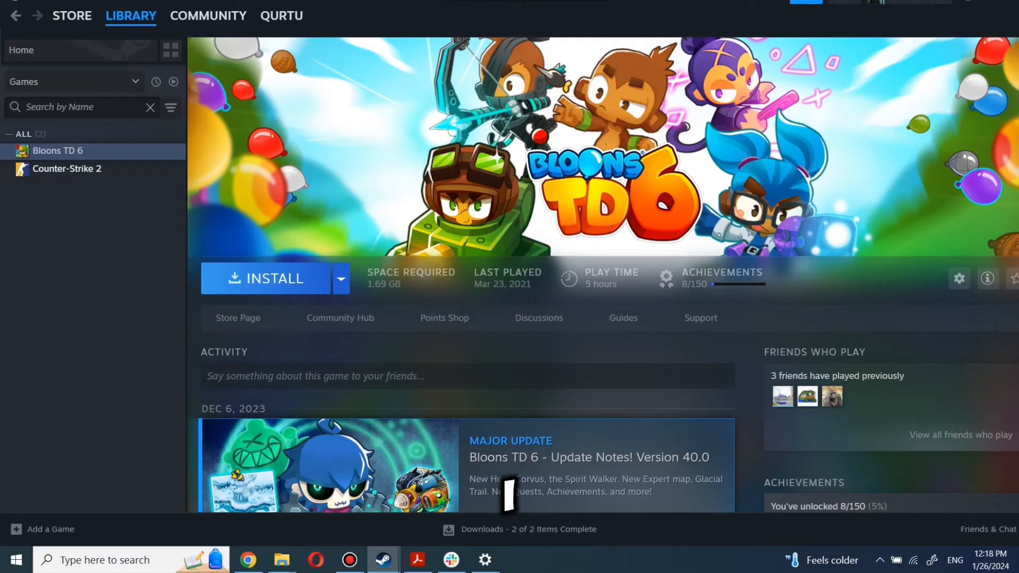
pyautogui.click(66, 168)
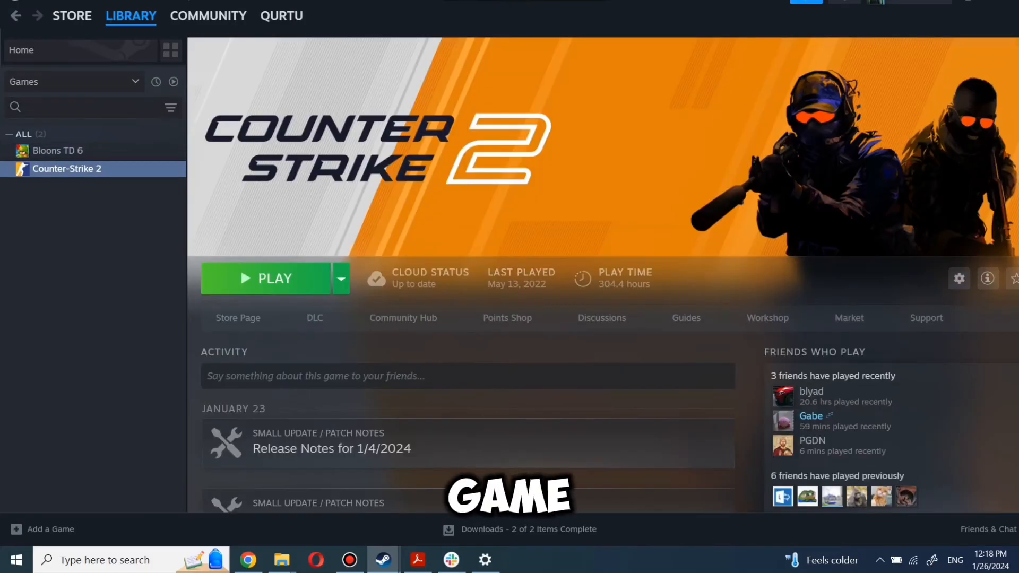
pyautogui.click(58, 150)
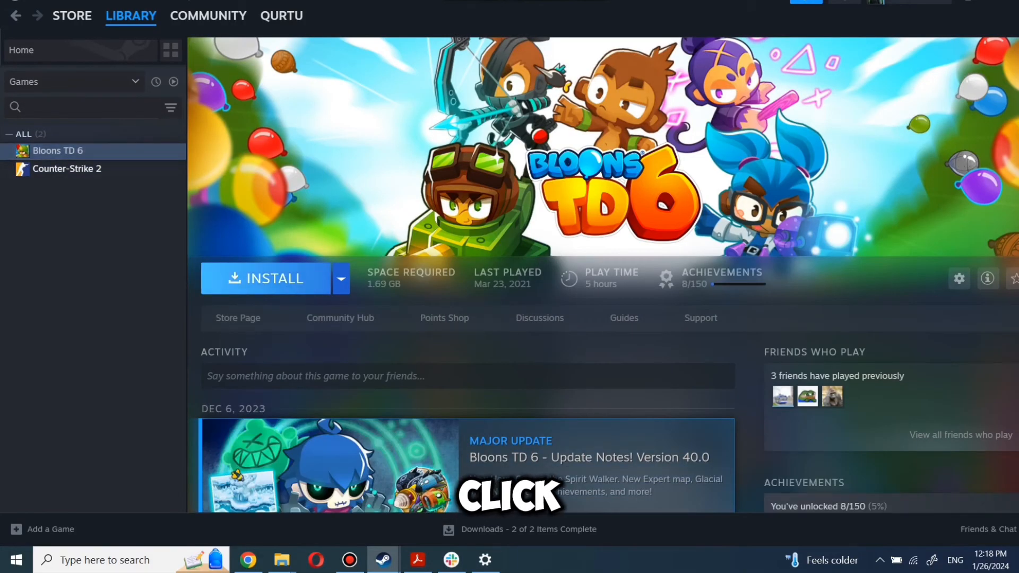
# Install Bloons TD 6 to the local drive, then press Play to launch it
pyautogui.click(274, 279)
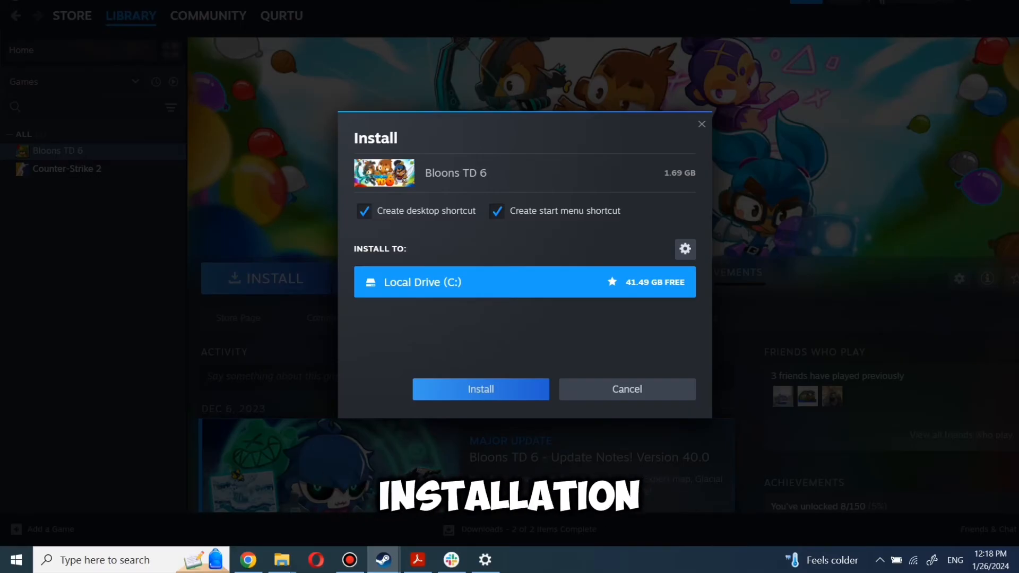
pyautogui.click(481, 388)
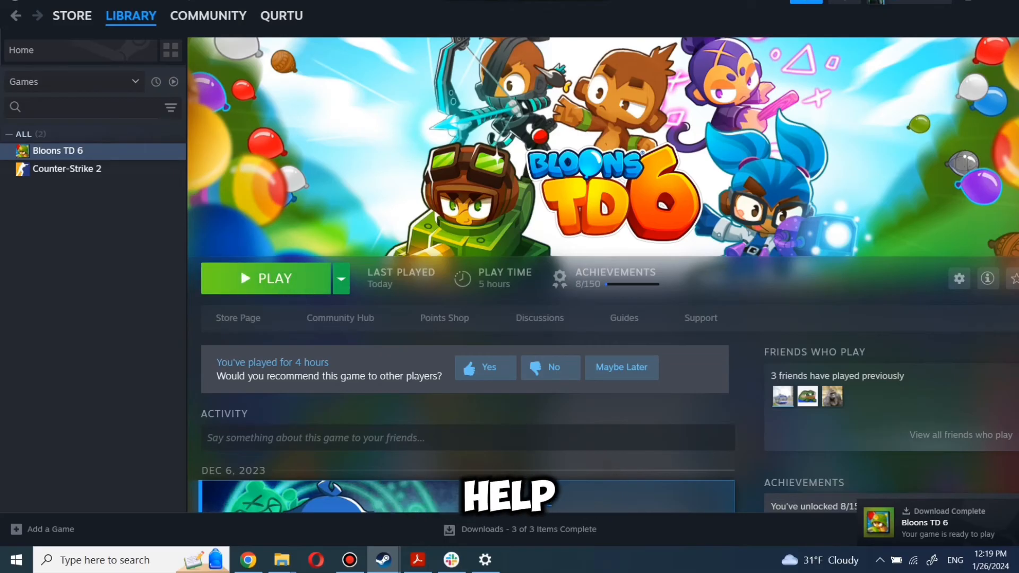
pyautogui.click(266, 278)
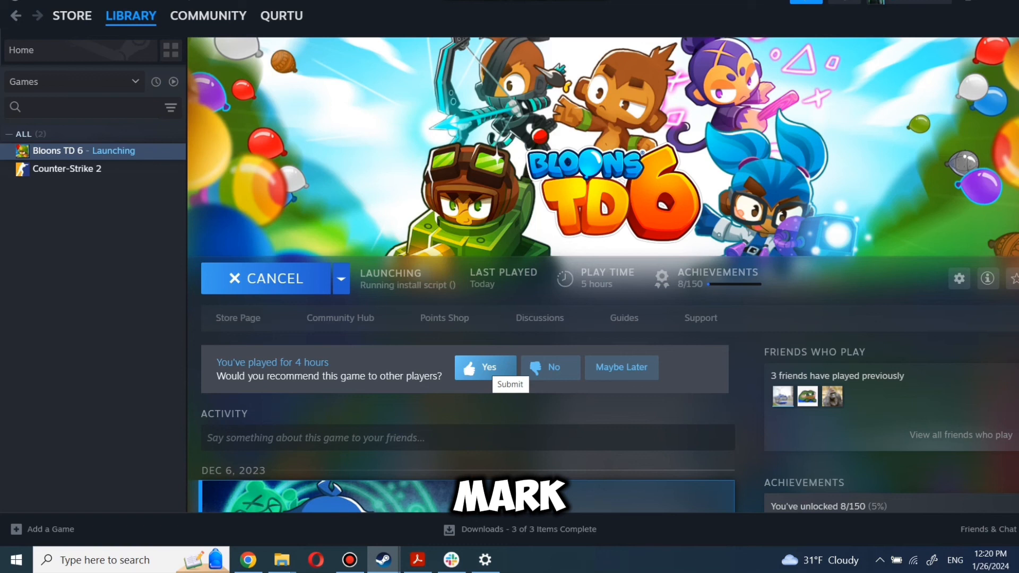